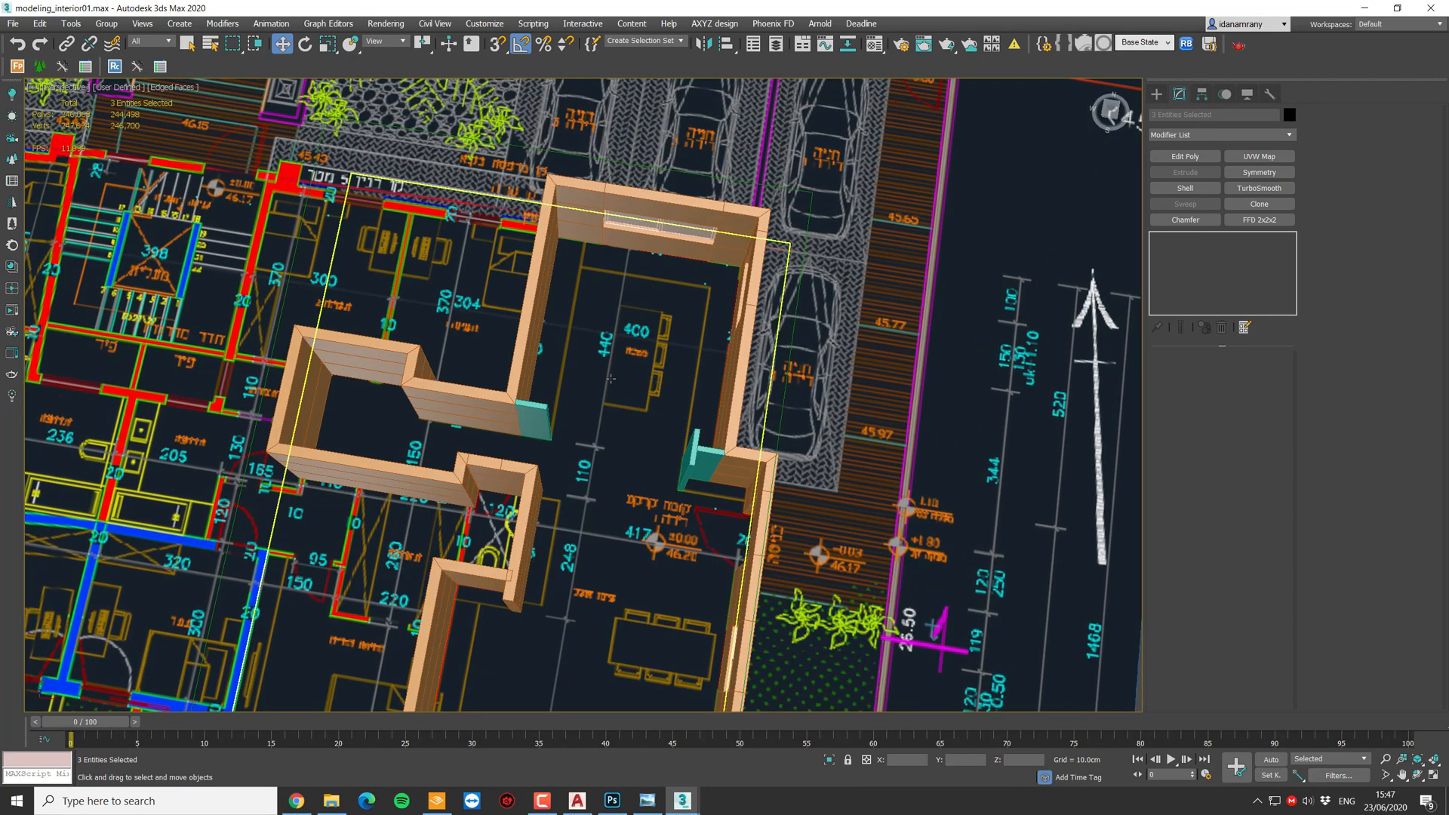
mouse_move(612, 380)
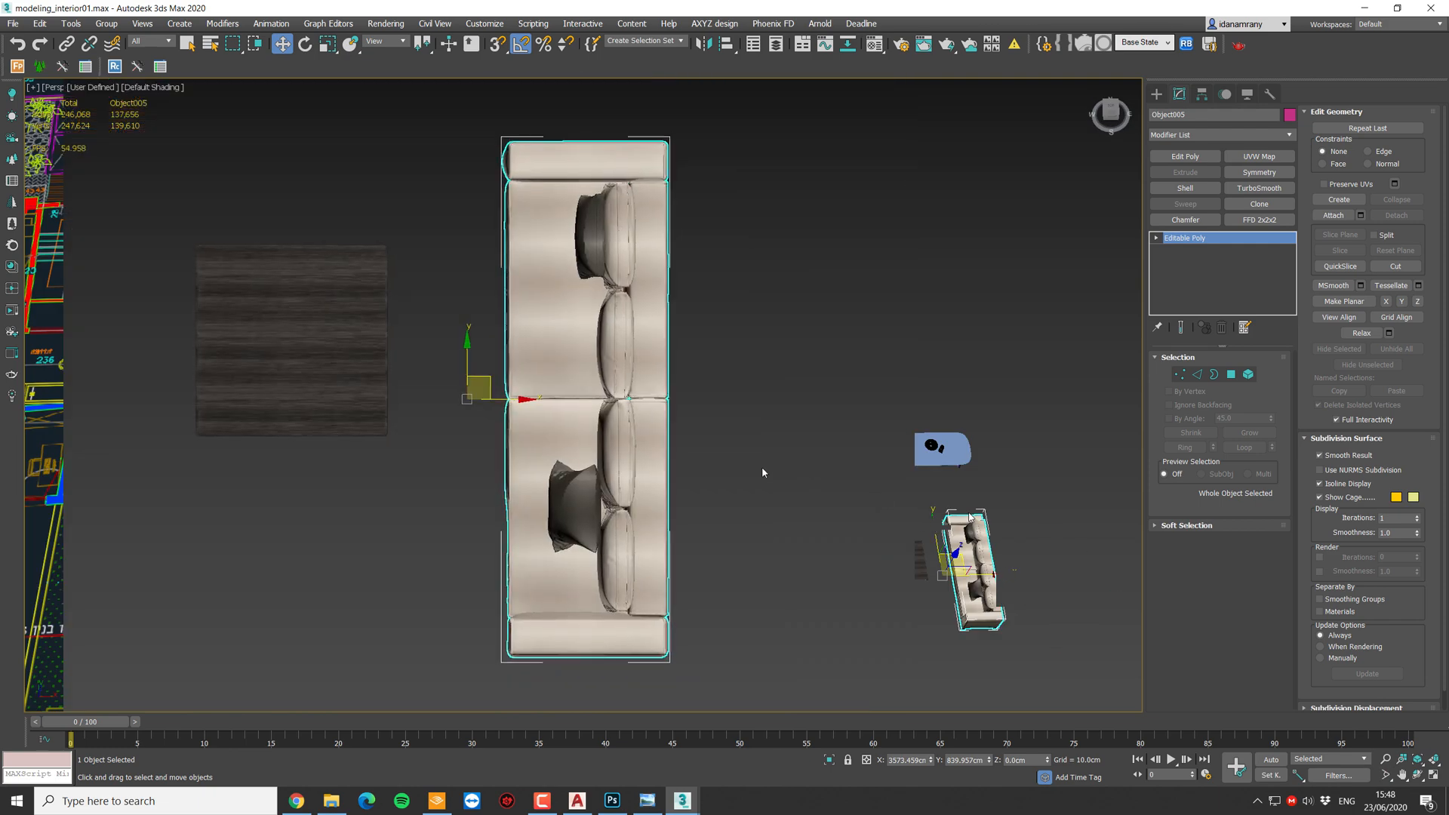
- Move the merged sofa onto the floor plan in the Top view
key("t")
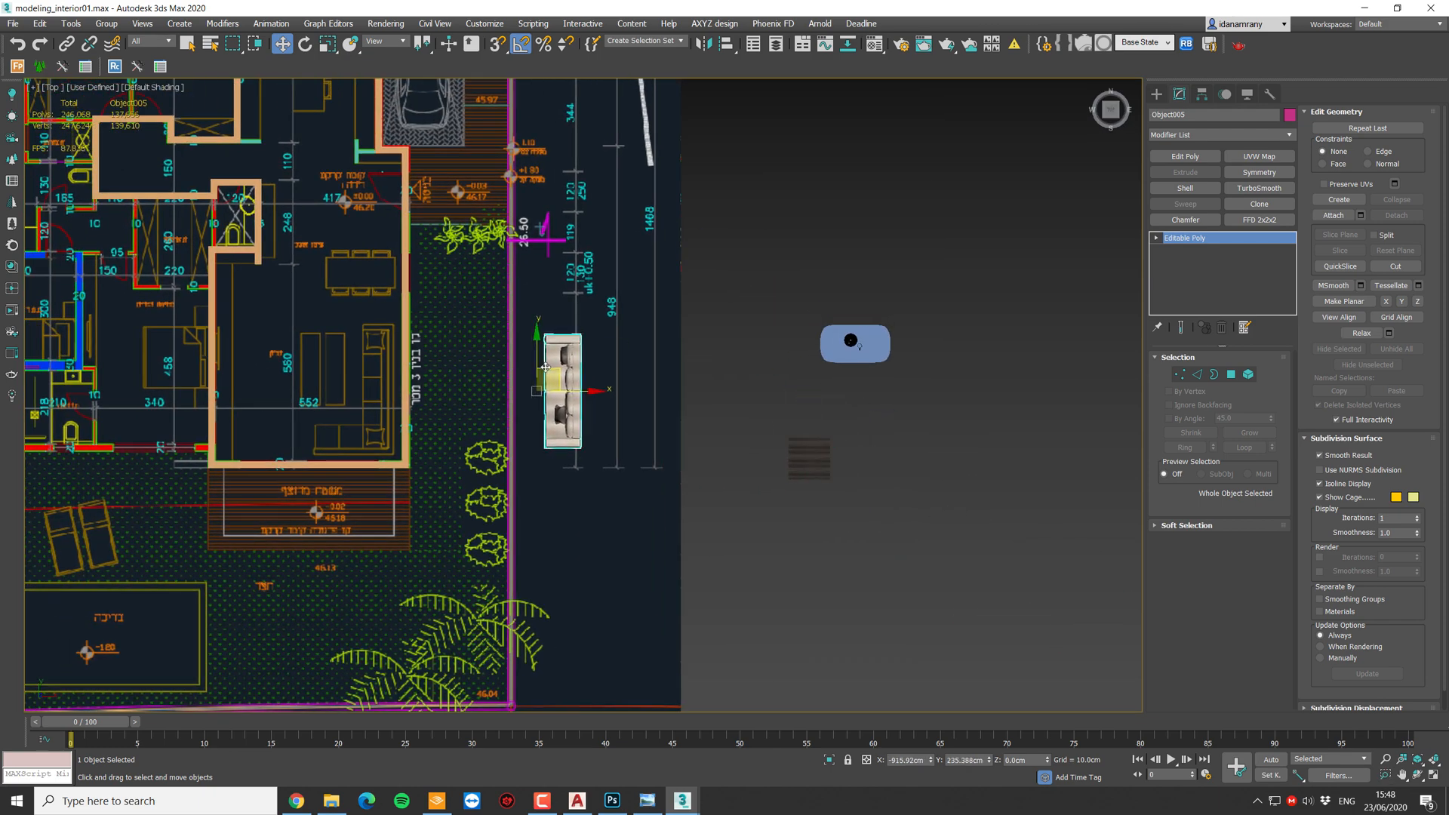
left_click_drag(561, 388, 379, 397)
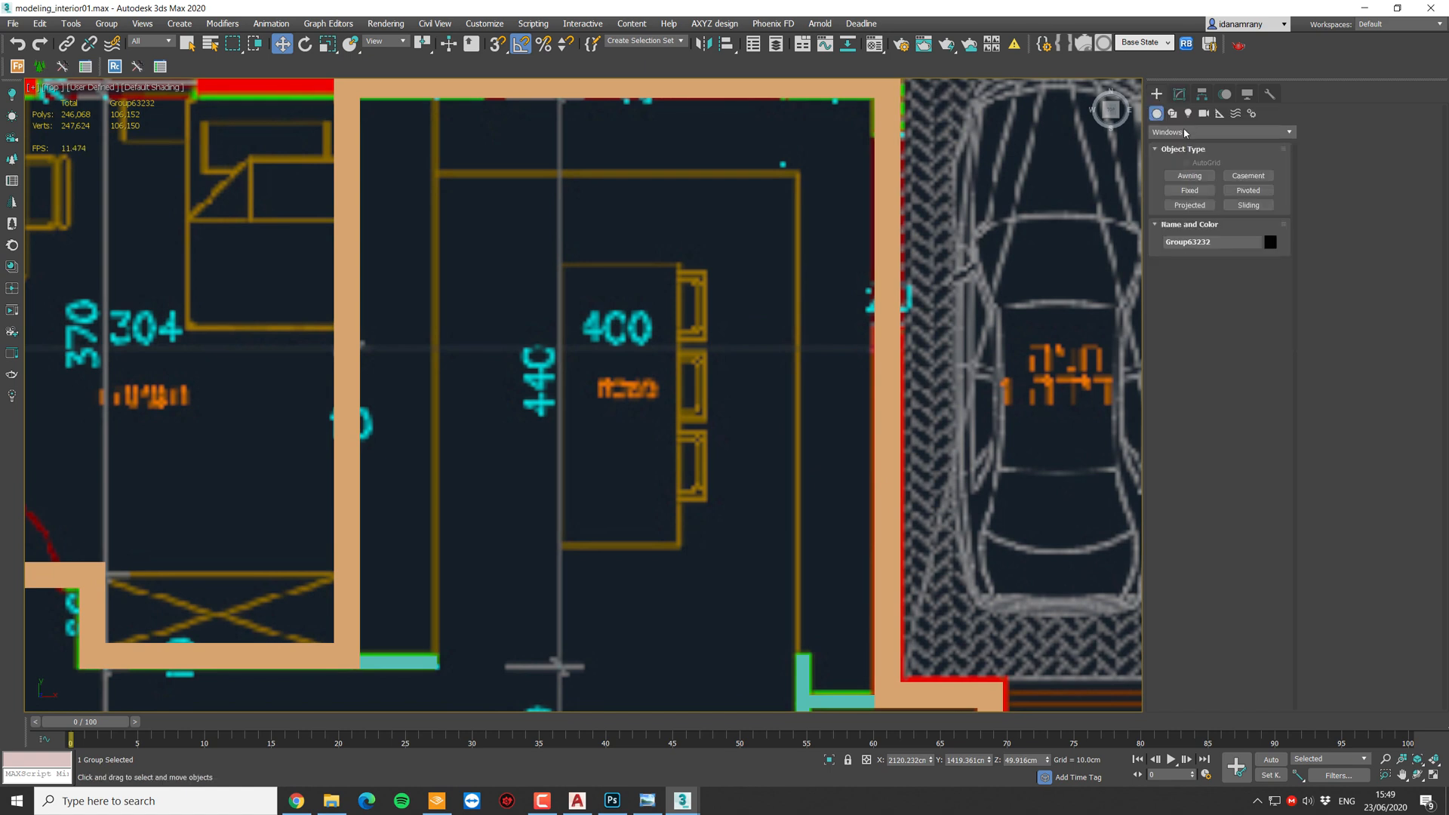
- Draw Box primitives over the kitchen island and the counters along the top and left walls
left_click(1220, 133)
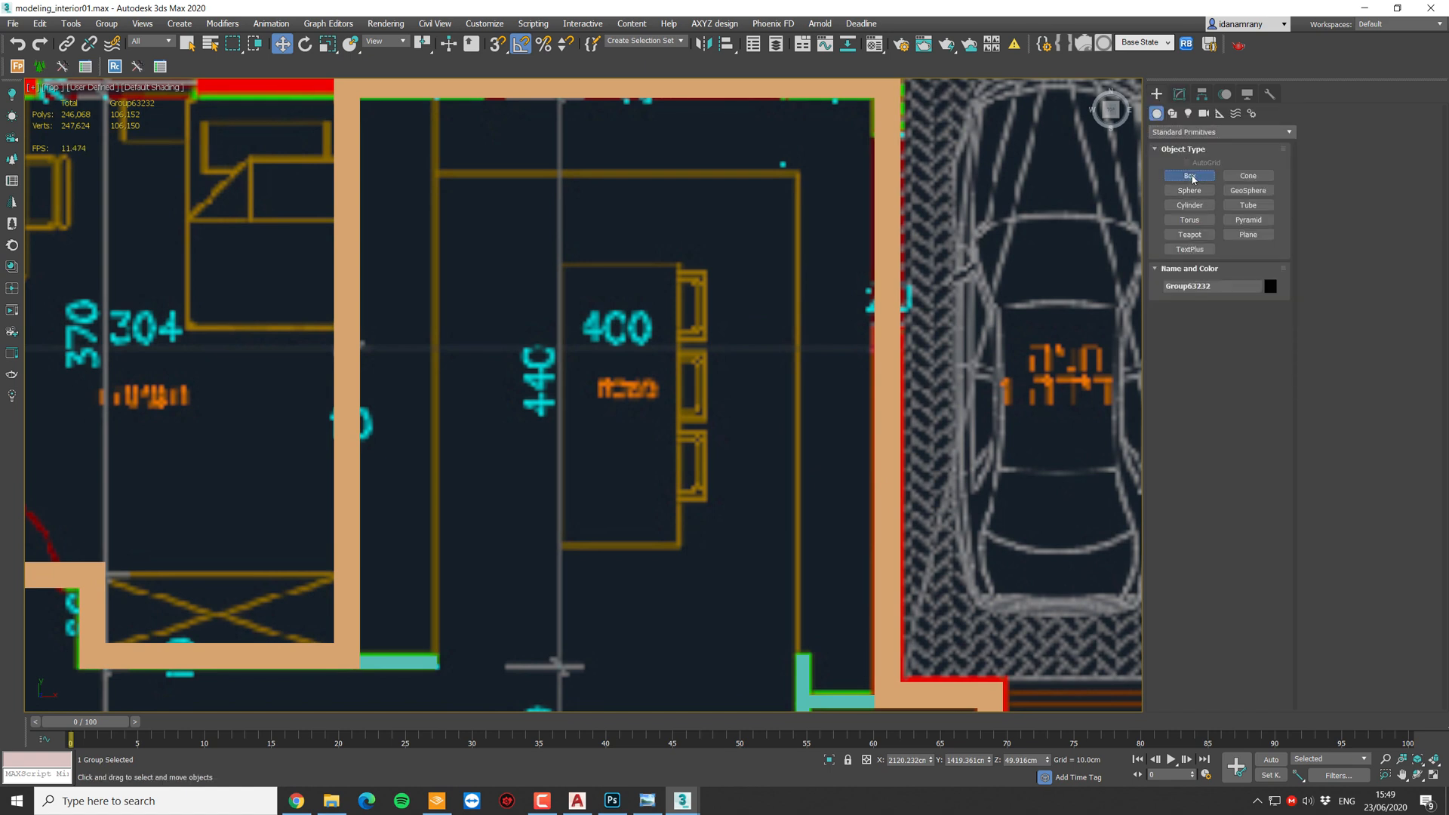
left_click_drag(637, 265, 683, 364)
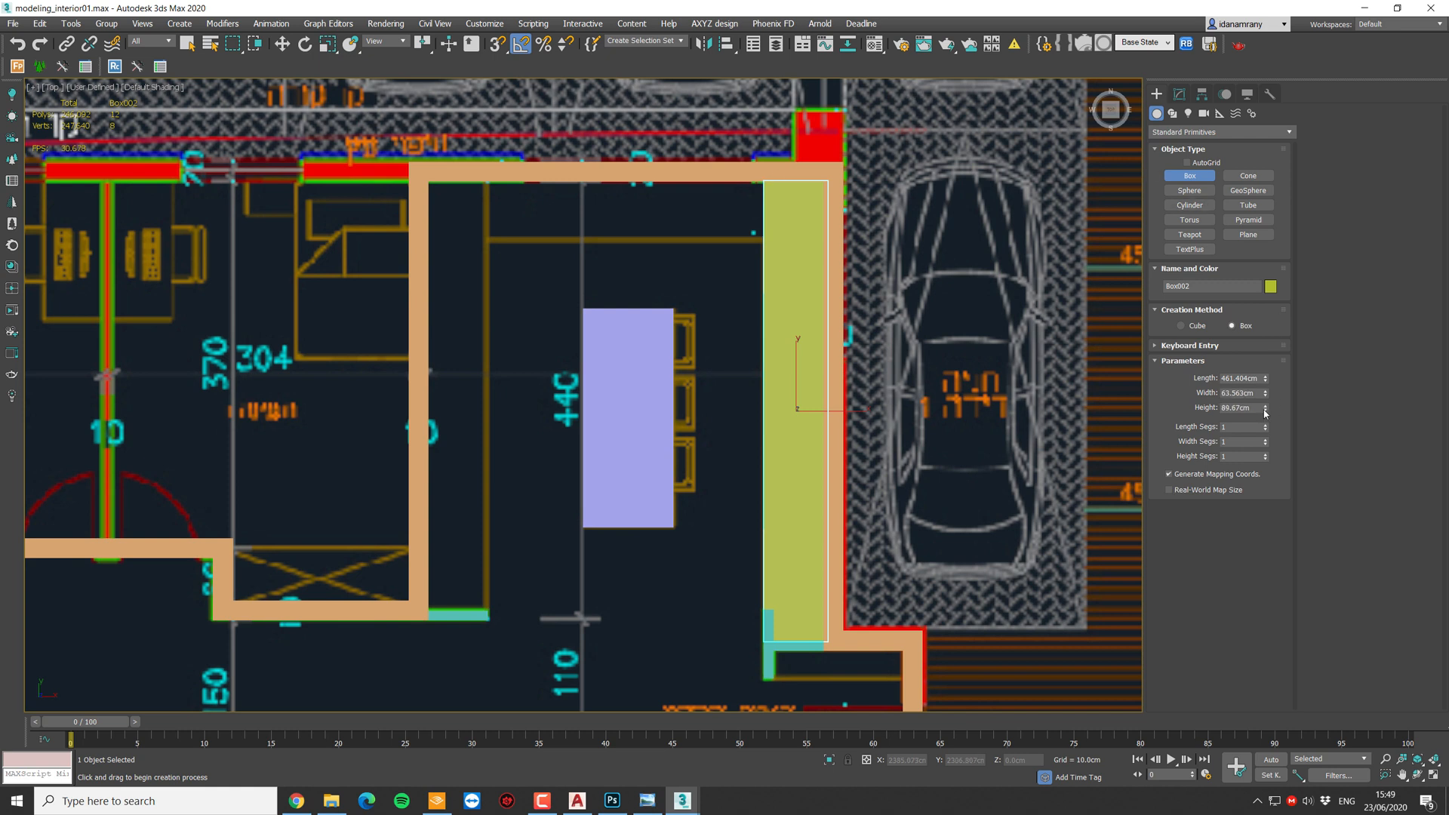
left_click(1265, 405)
type("90")
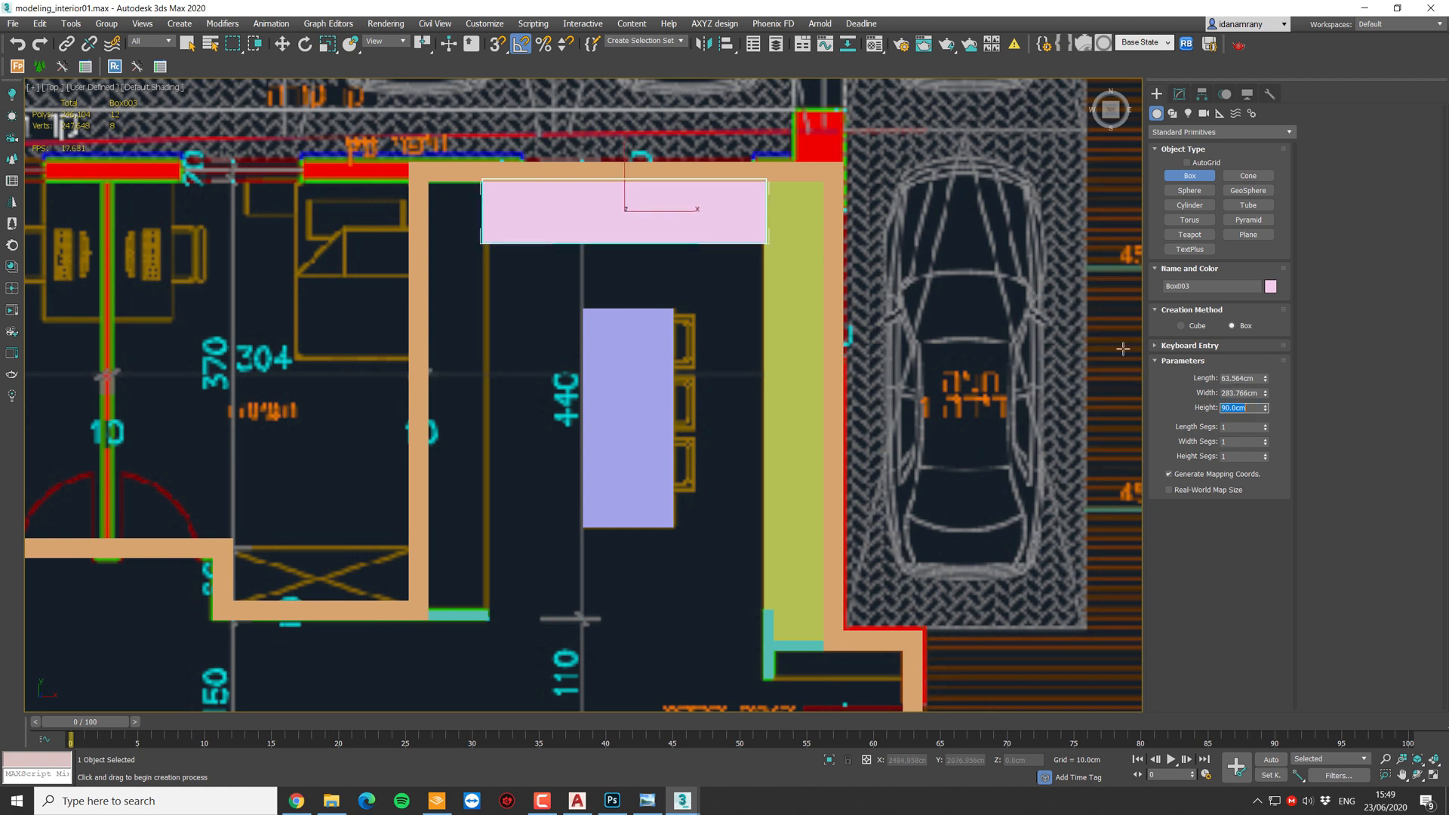
left_click_drag(453, 258, 480, 610)
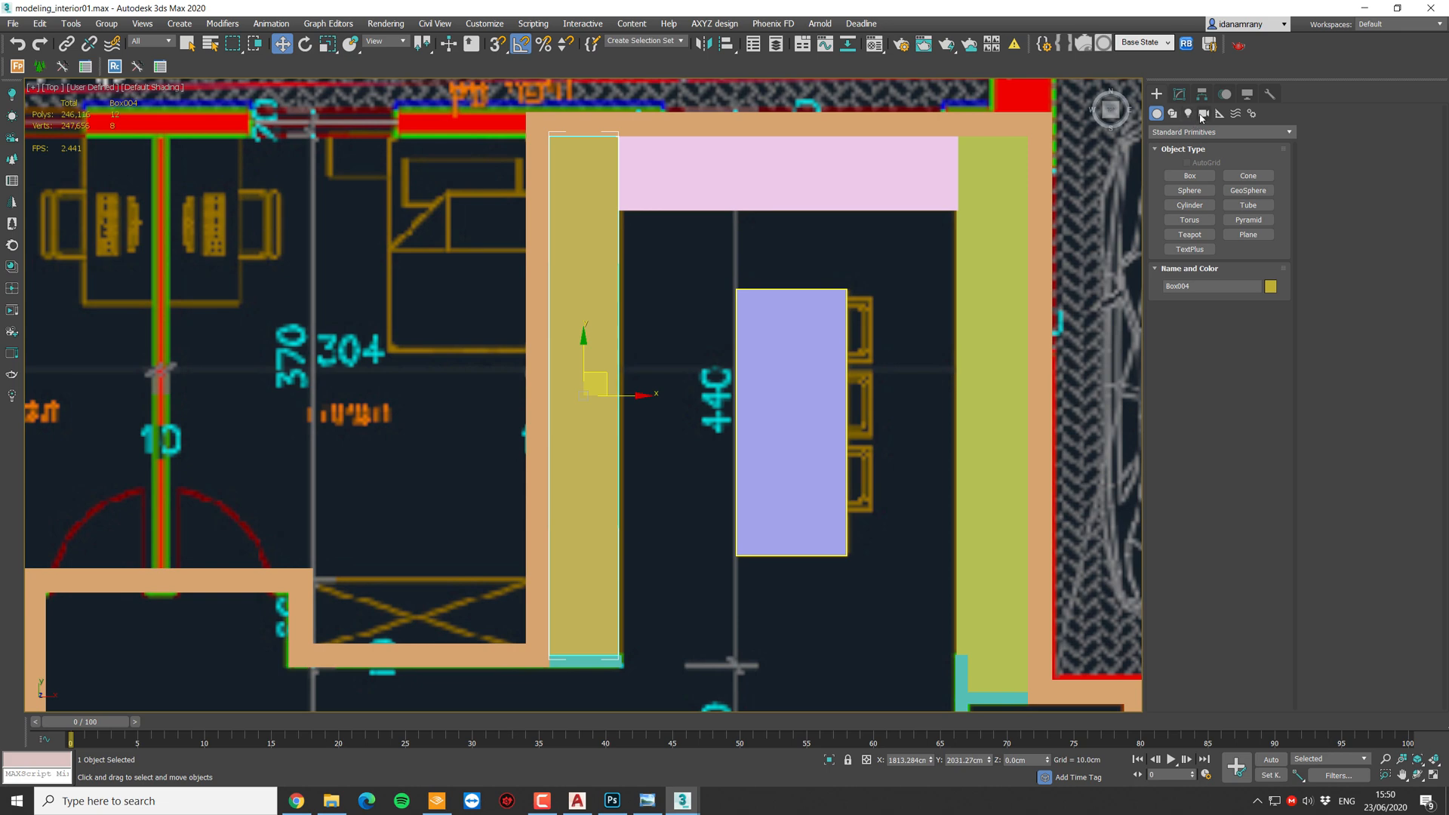
- Start a CoronaCam from the Cameras panel to place in the Top view
left_click(1205, 113)
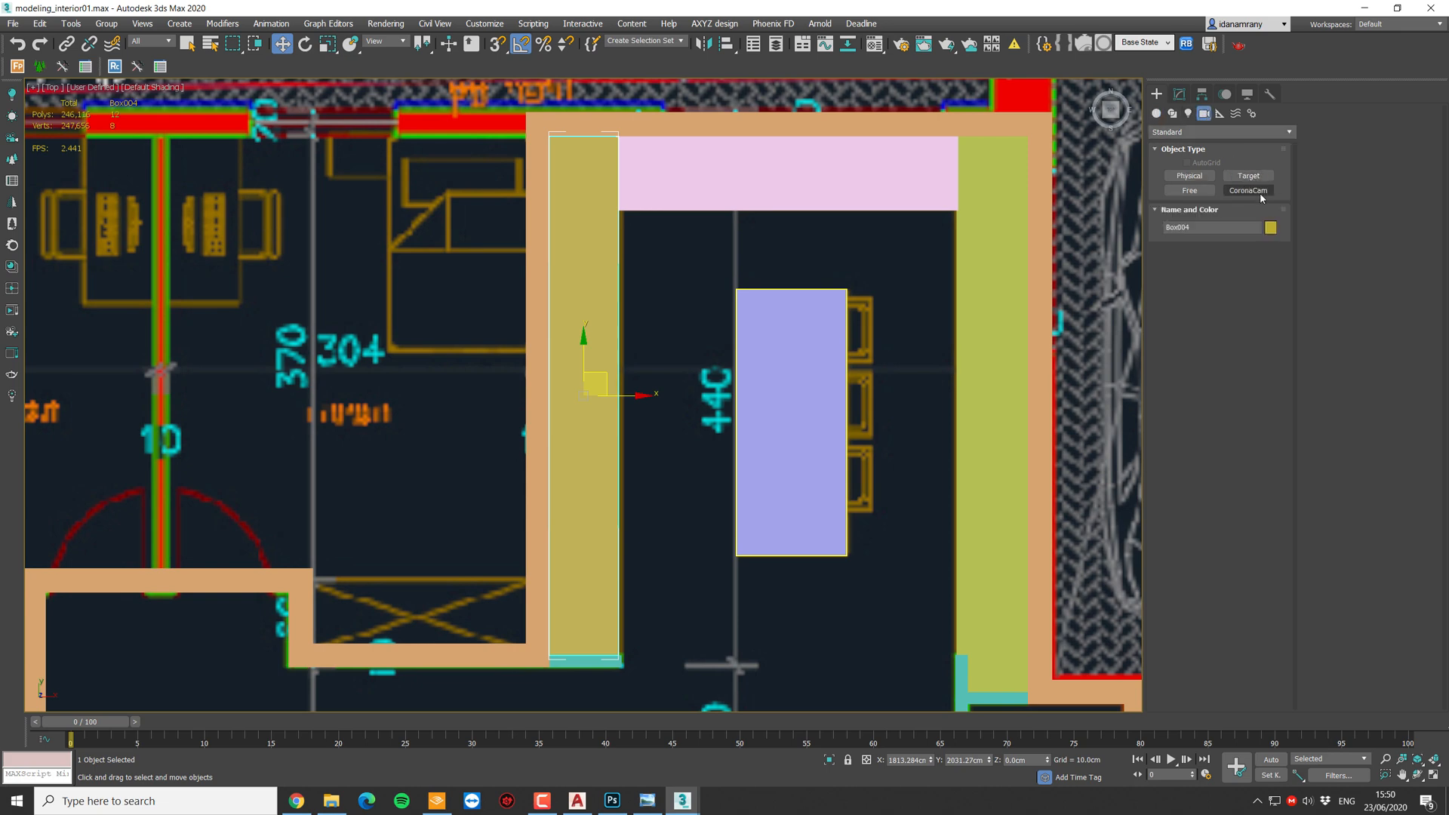
left_click(1247, 191)
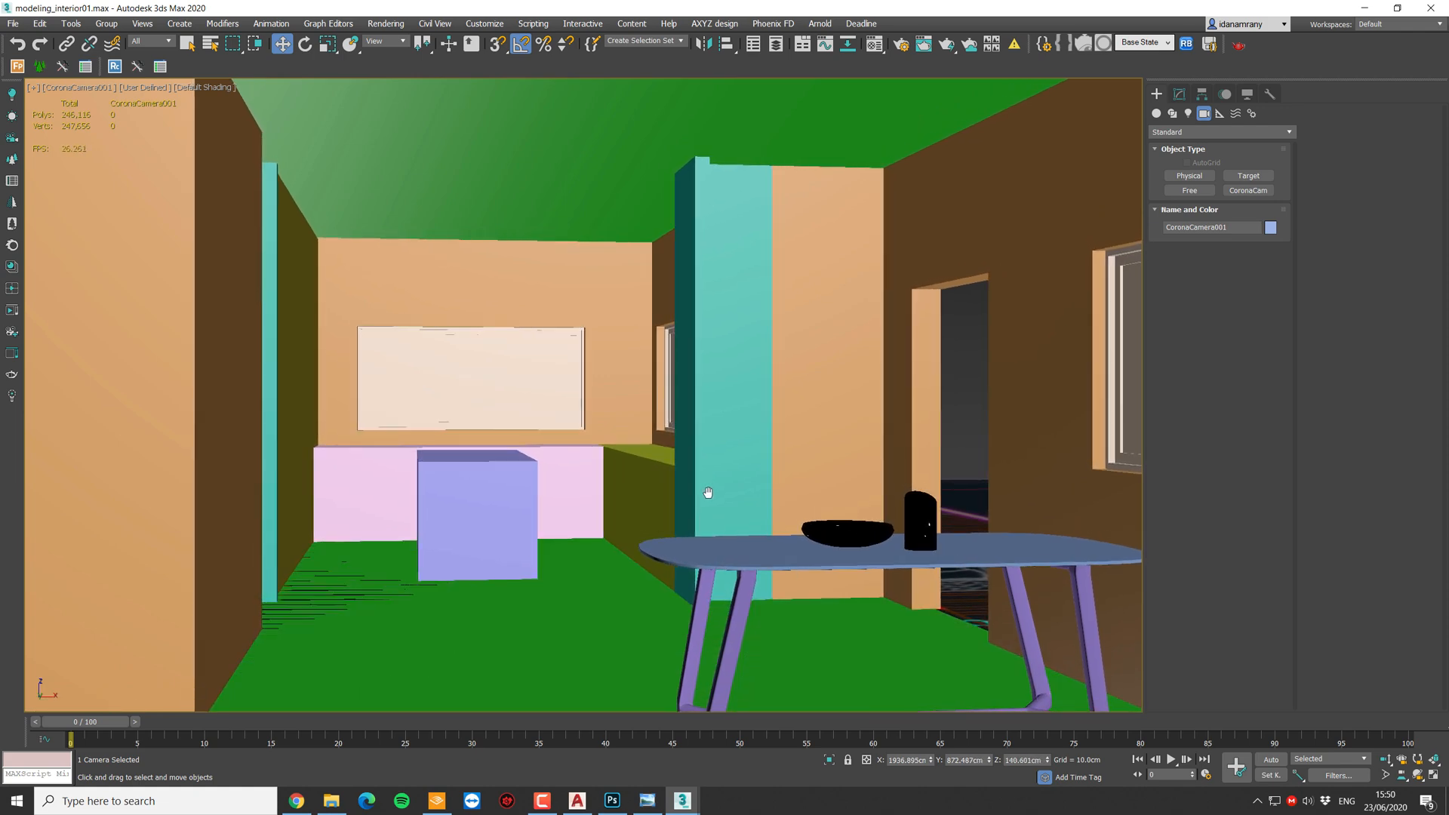
- Switch the first camera's Sensor & lens to Focal length and shorten it for a wide room view
left_click(706, 492)
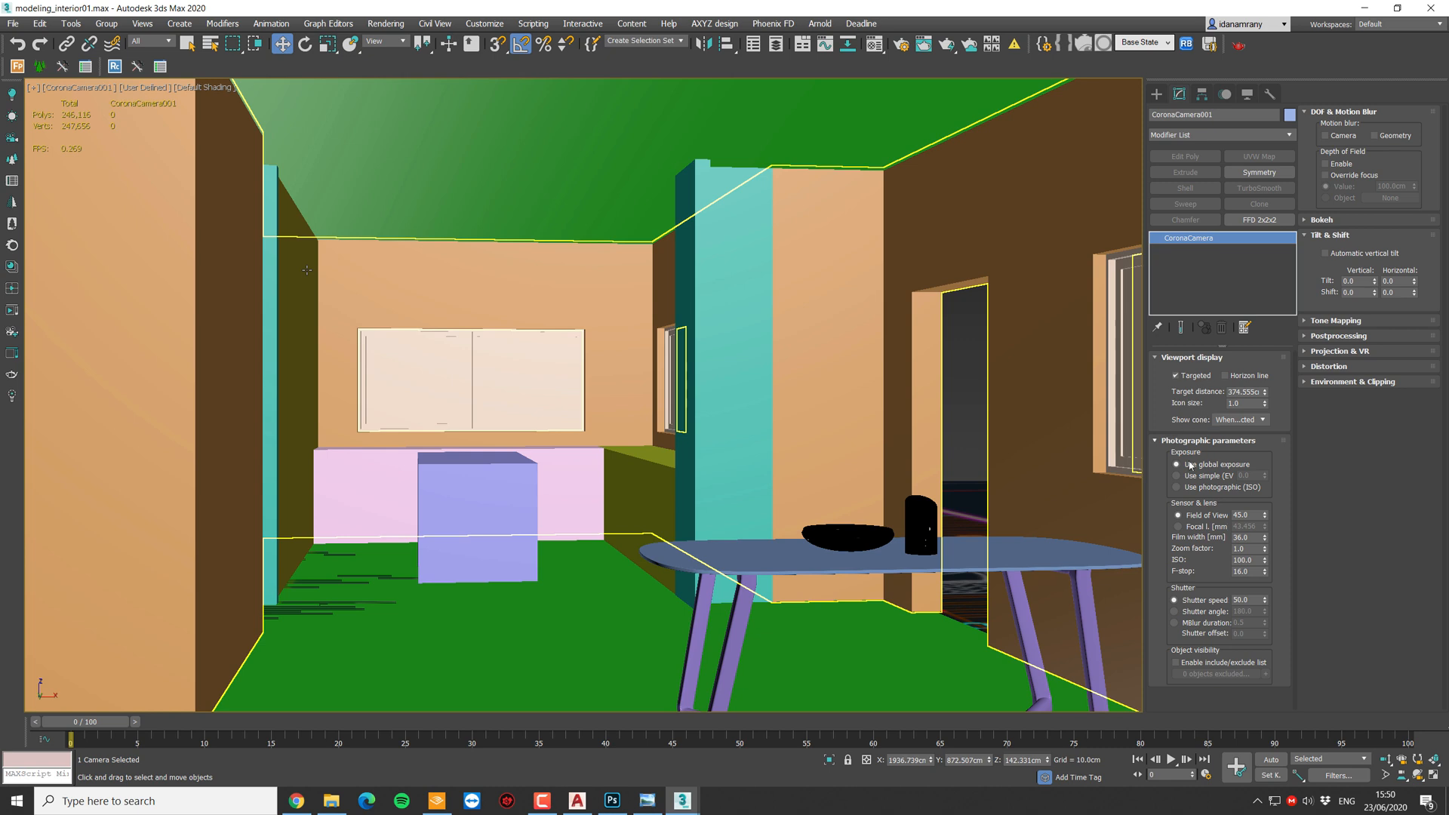
left_click(1178, 526)
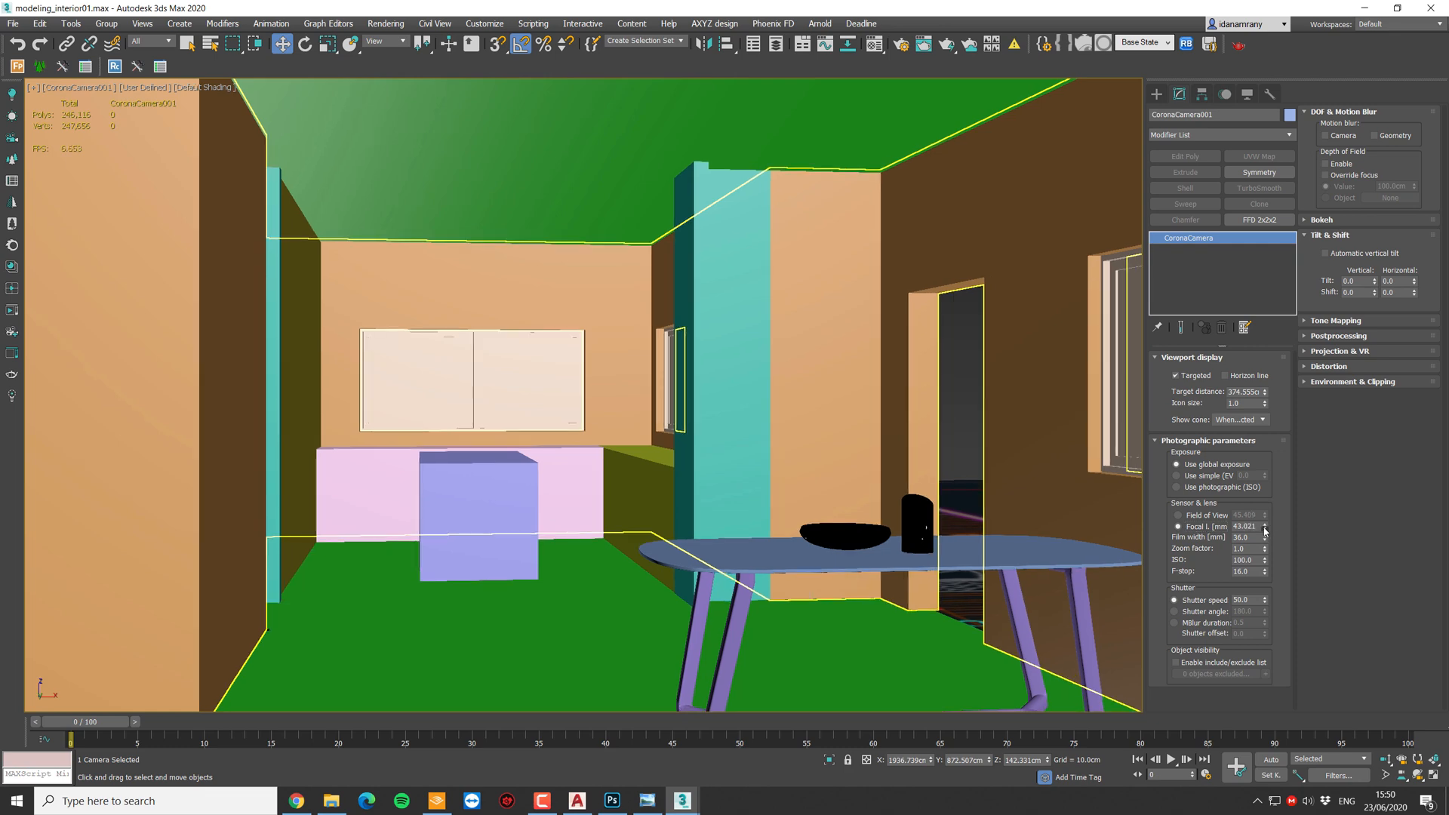
left_click(1265, 530)
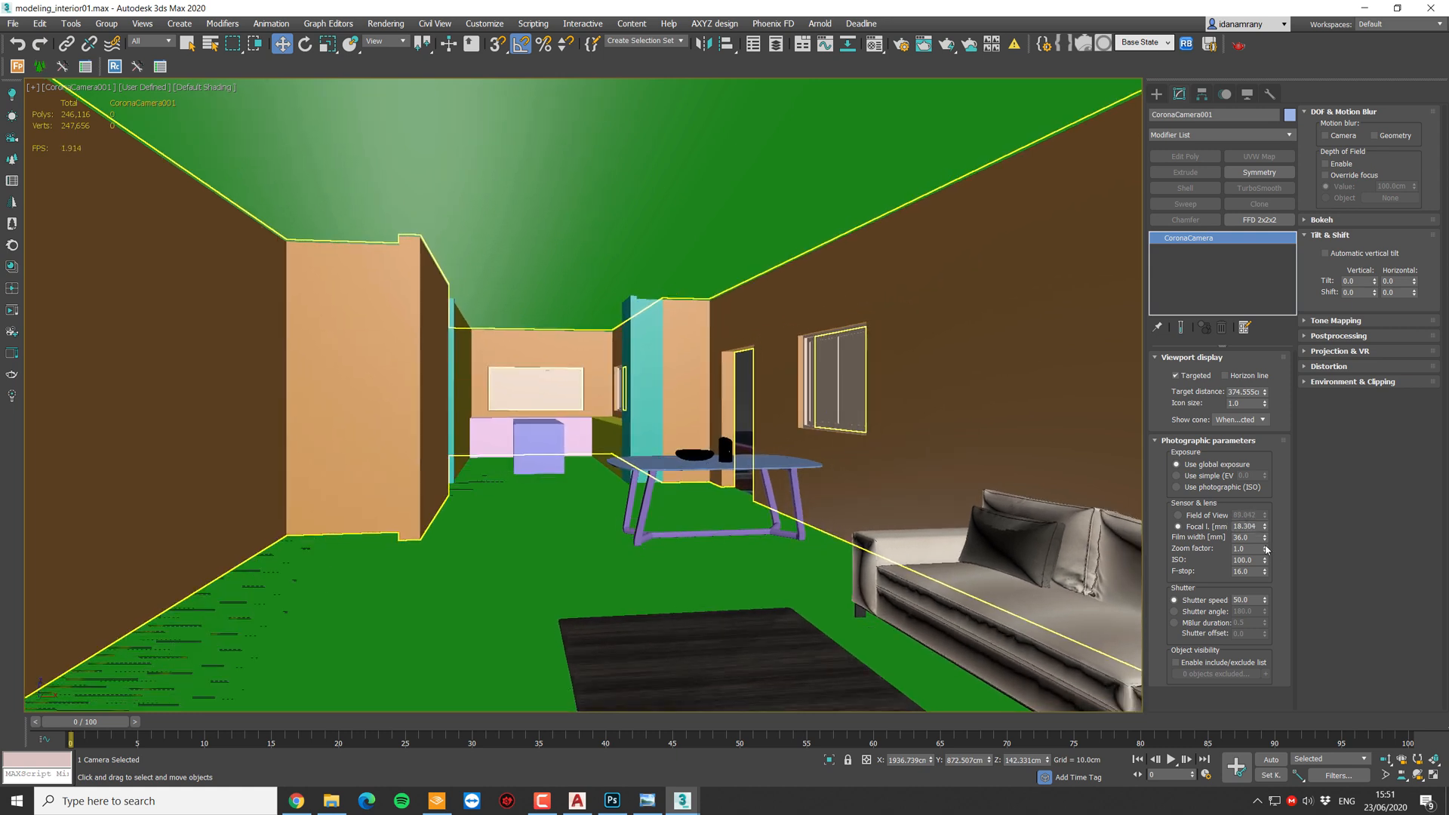
left_click(1245, 525)
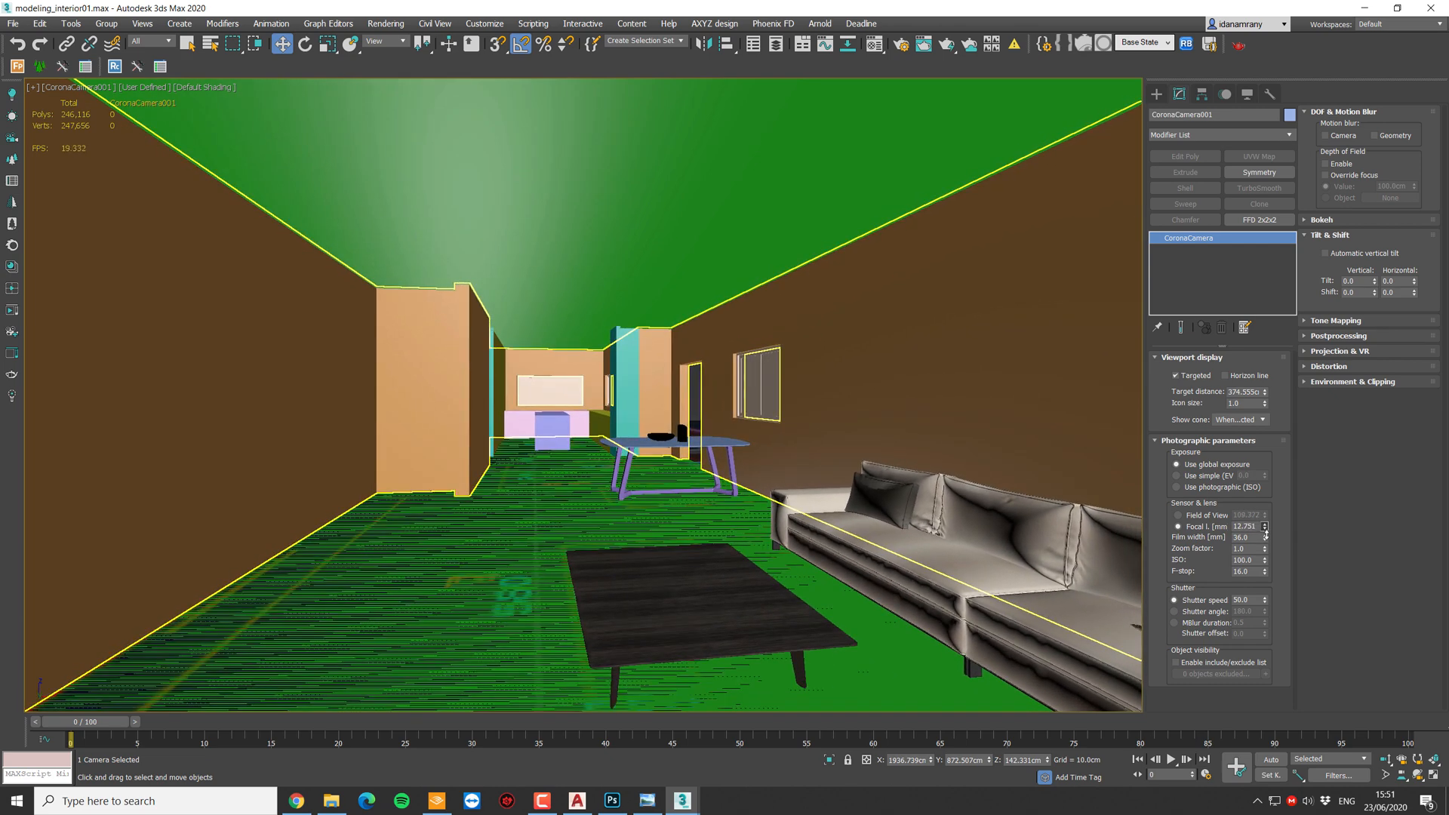
left_click_drag(1264, 526, 1264, 531)
type("18")
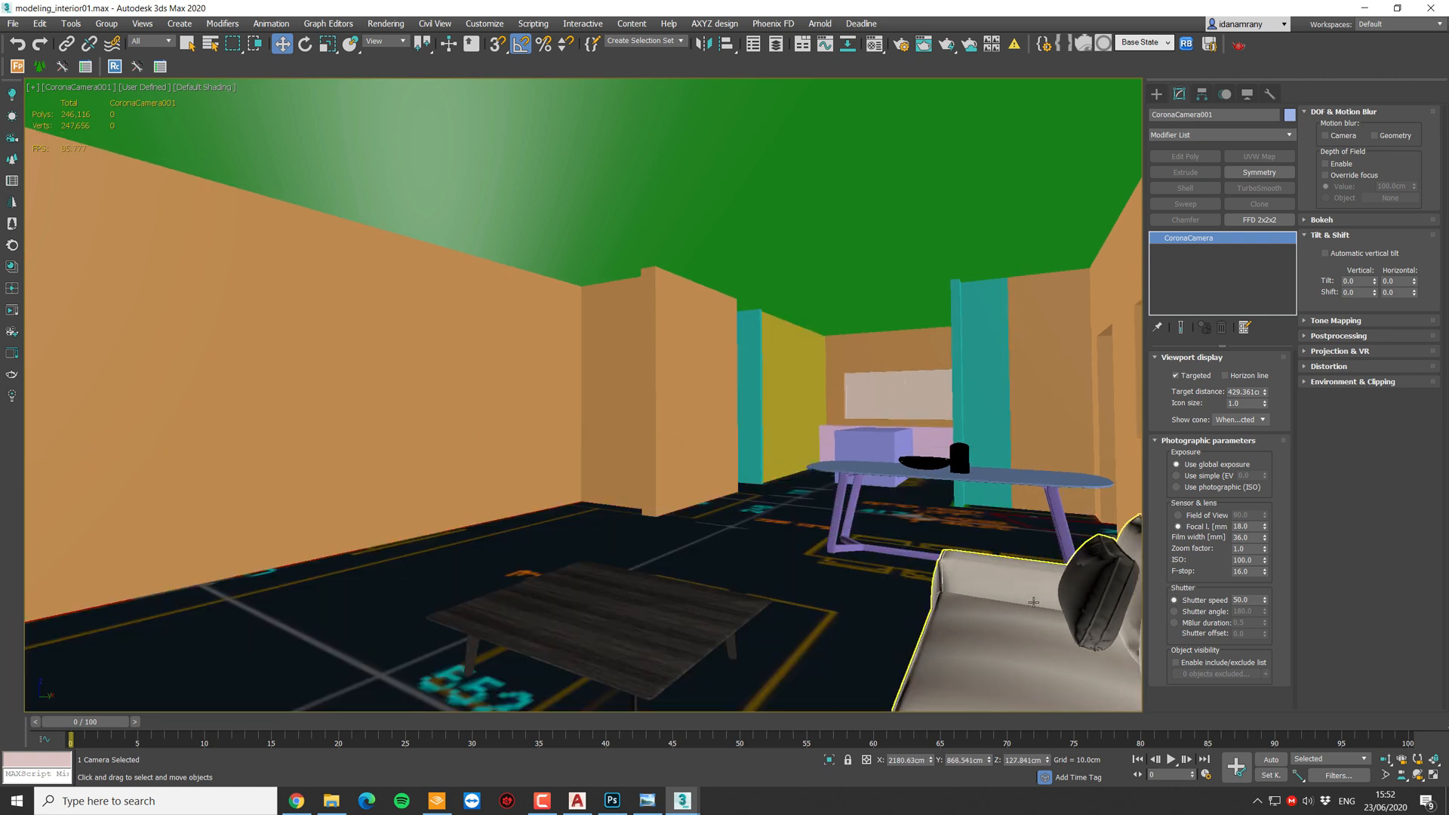
mouse_move(1009, 637)
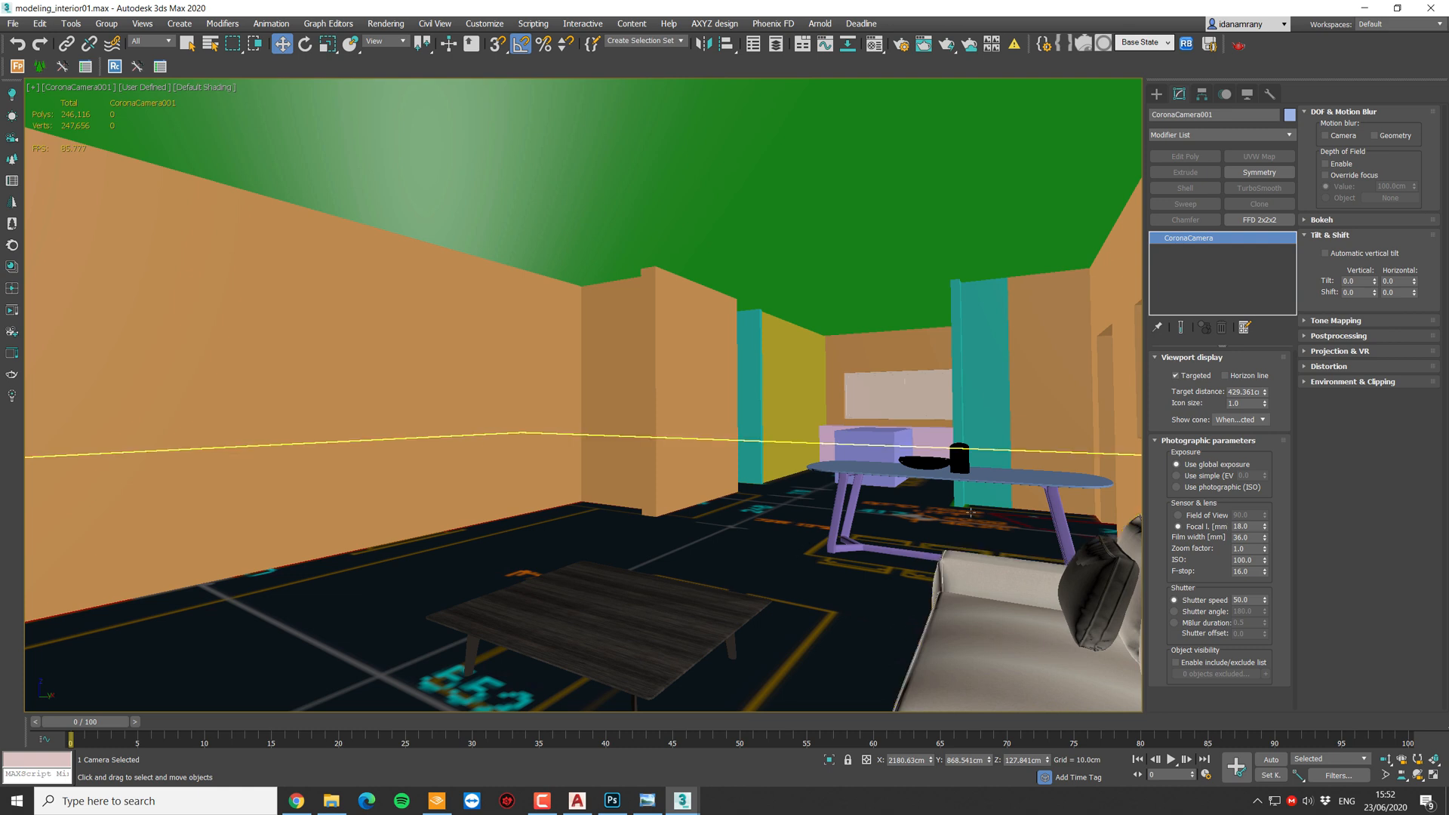
- Place the second CoronaCam opposite the first, viewing toward the white panel wall
left_click(797, 422)
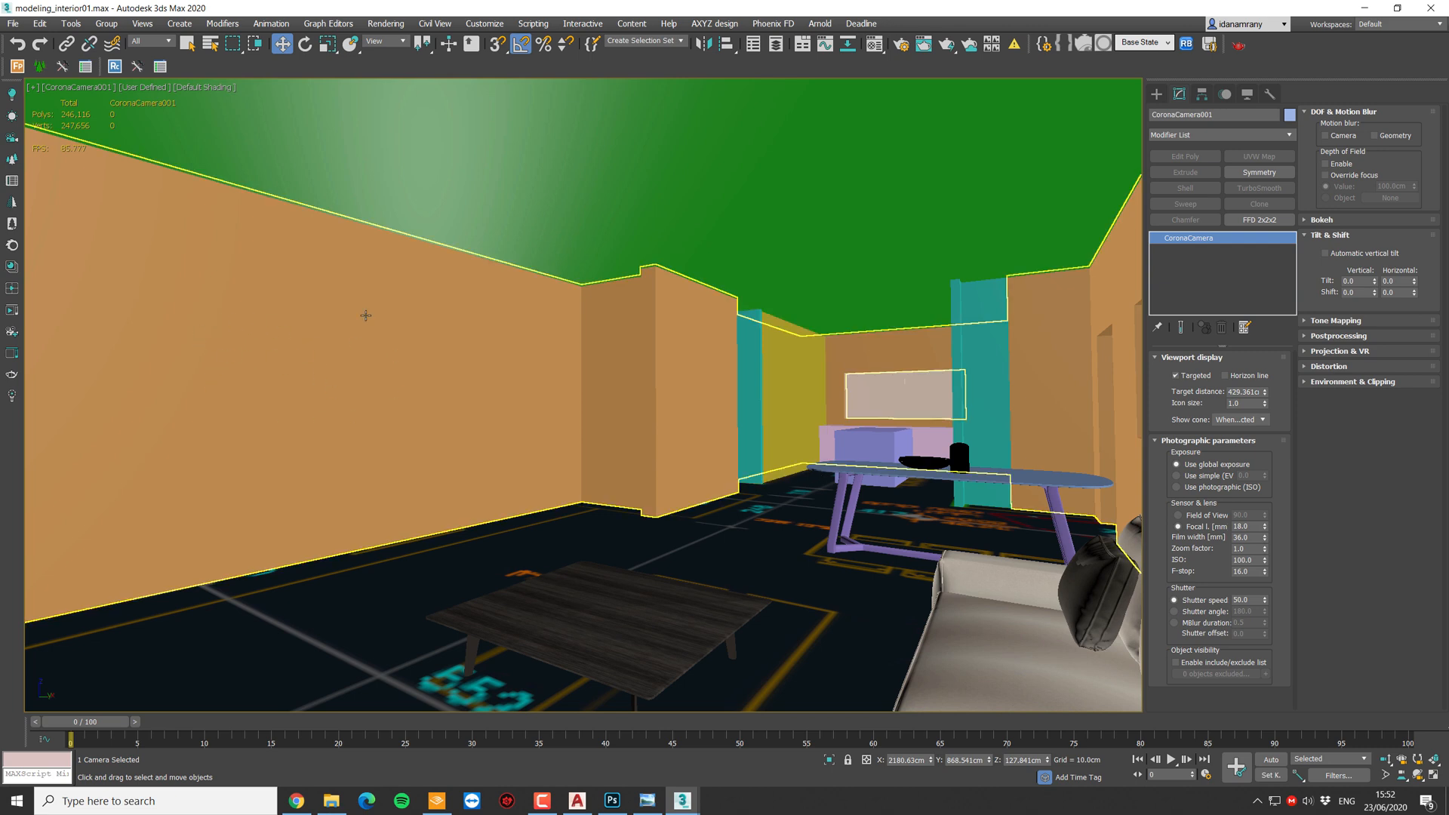
mouse_move(471, 444)
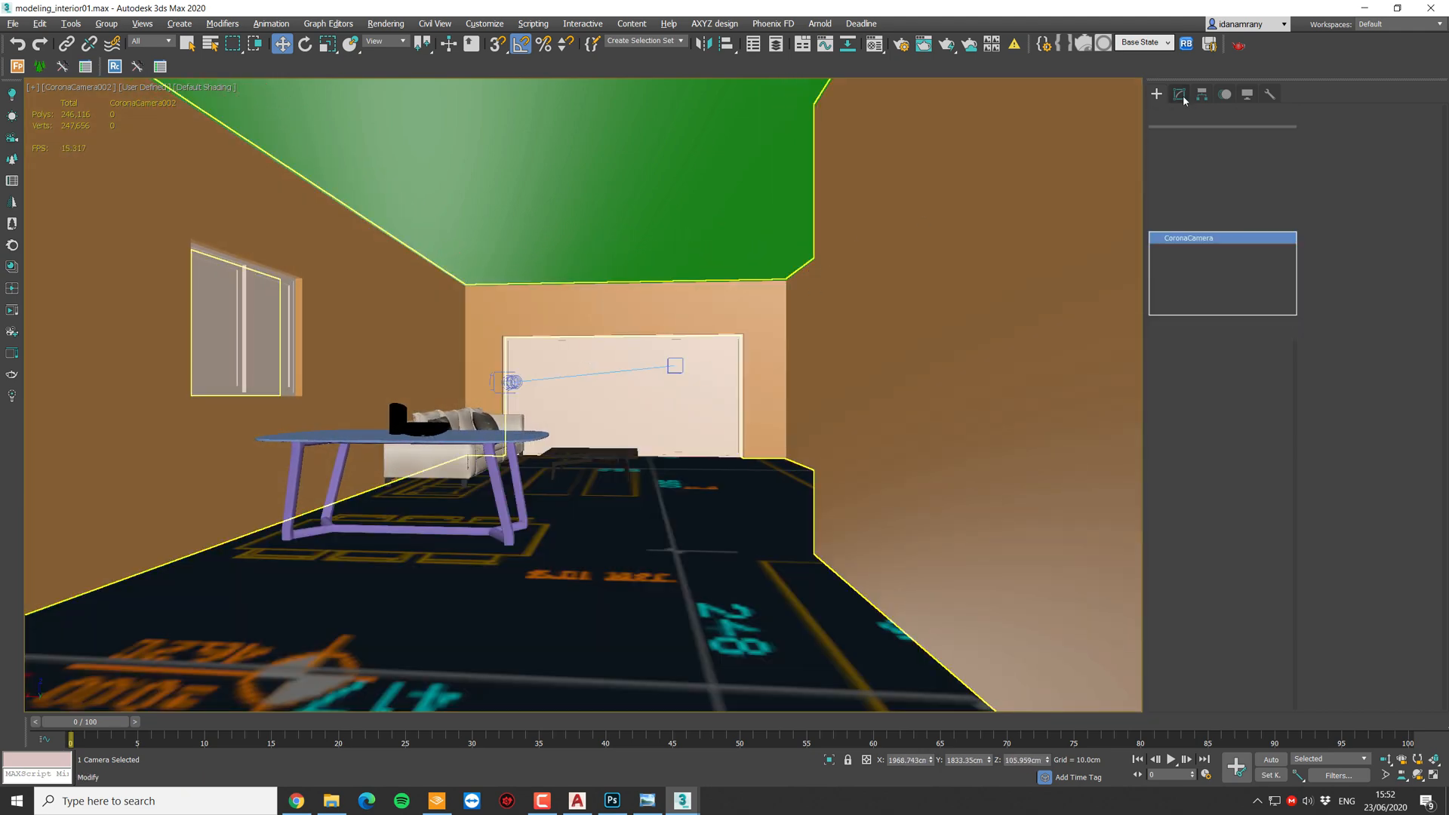
- Set CoronaCamera002's Focal length to 18 mm in the Modify panel
left_click(1180, 94)
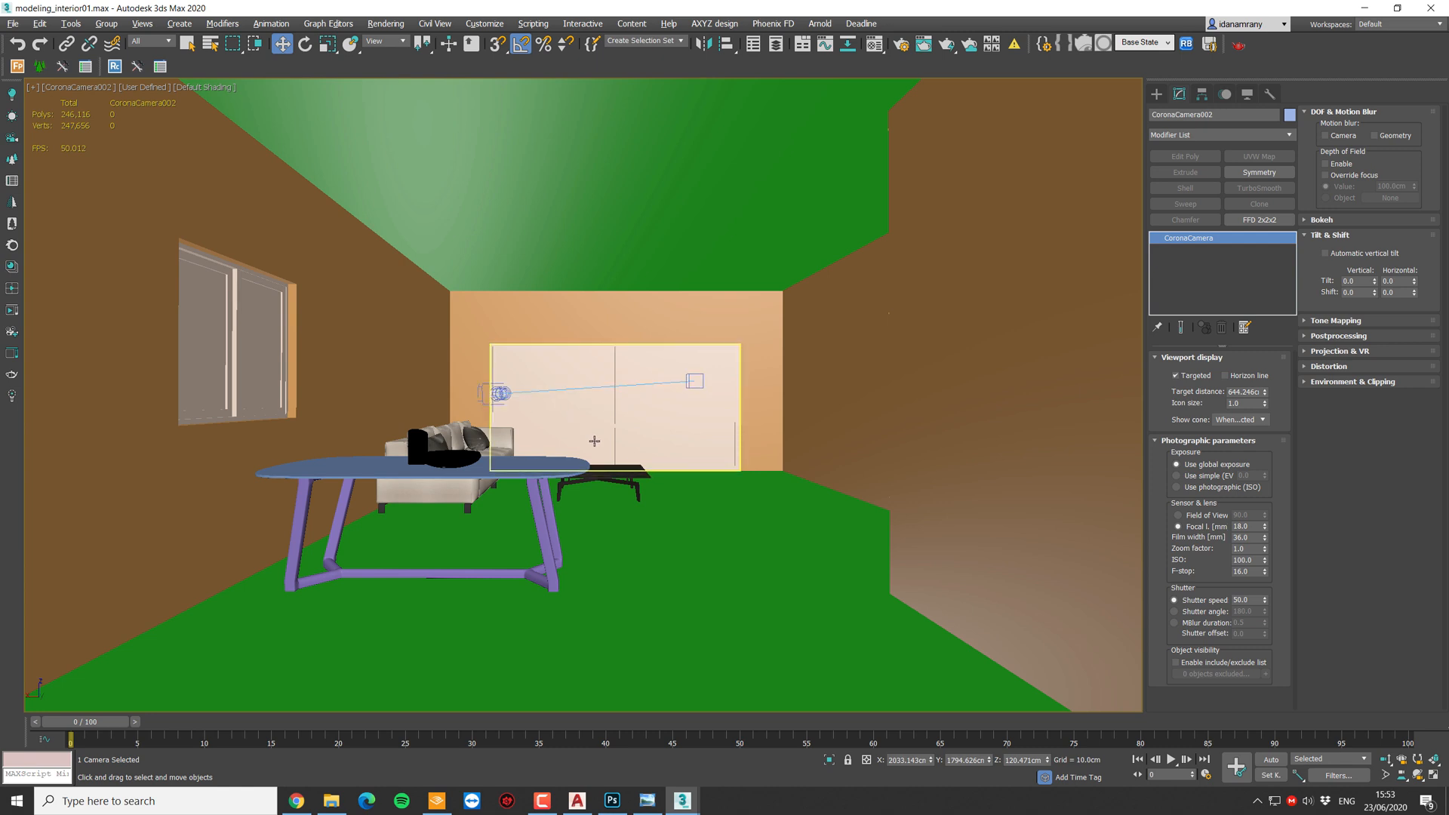
left_click(607, 479)
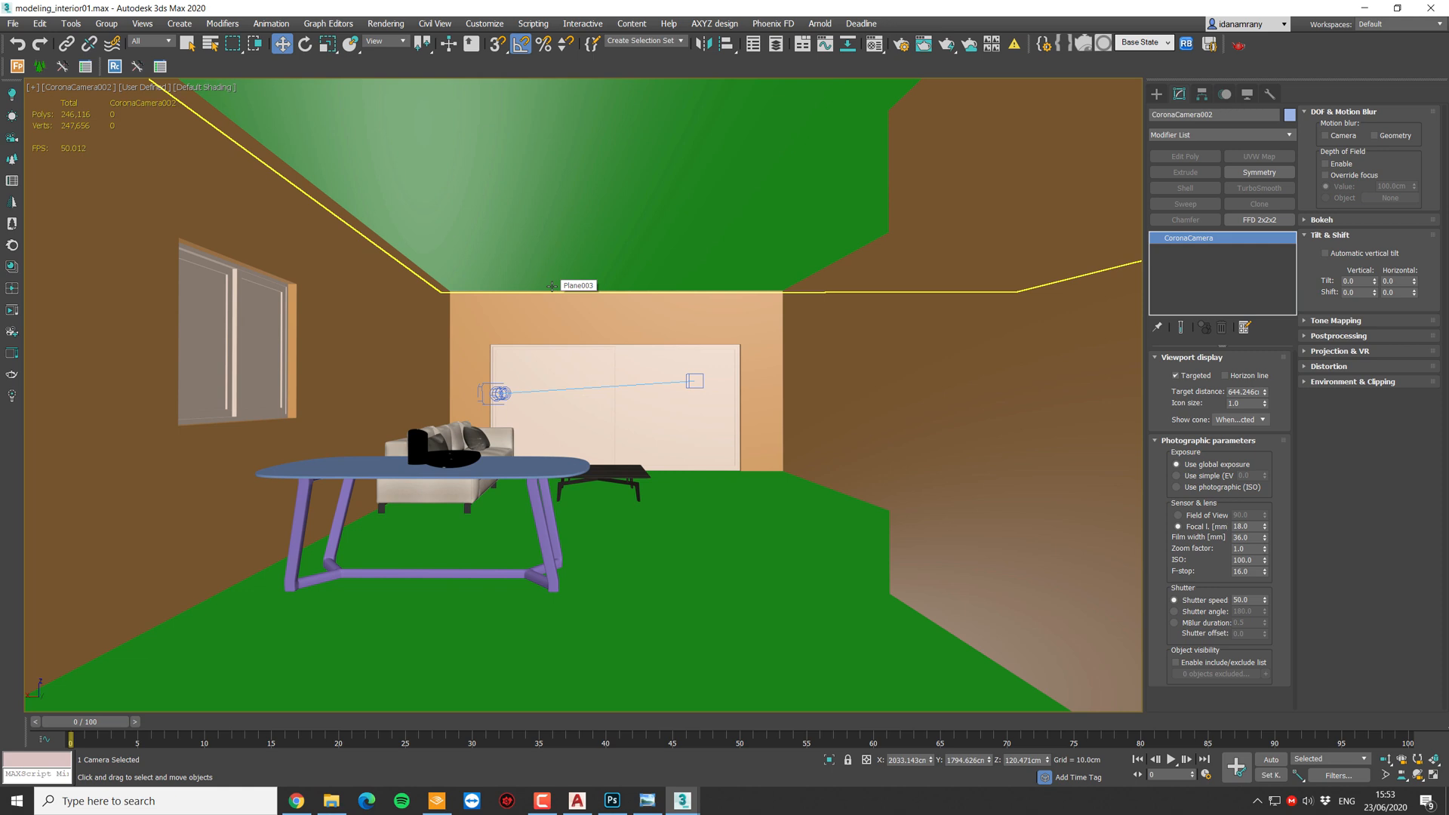
mouse_move(635, 231)
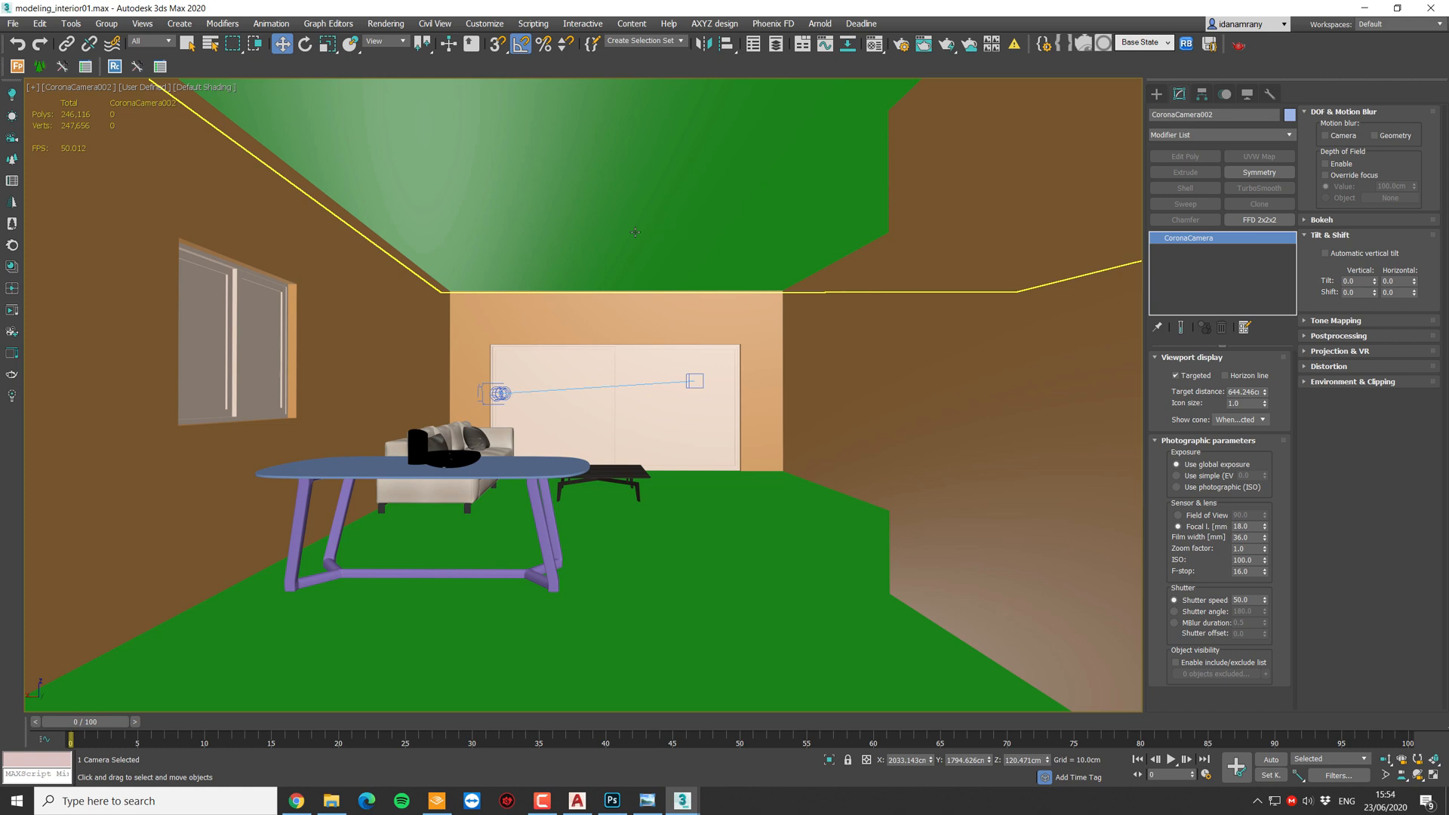
mouse_move(634, 232)
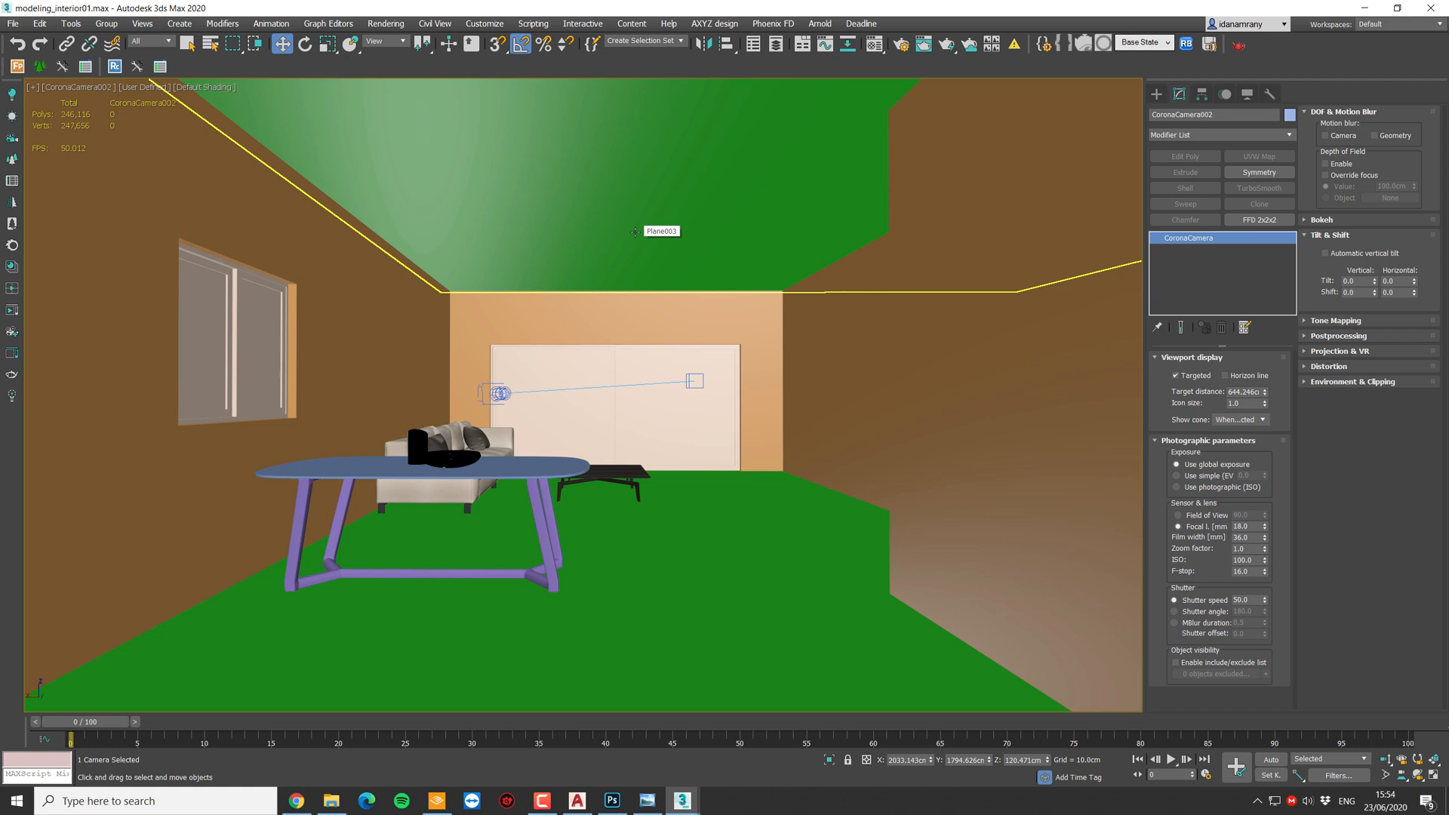